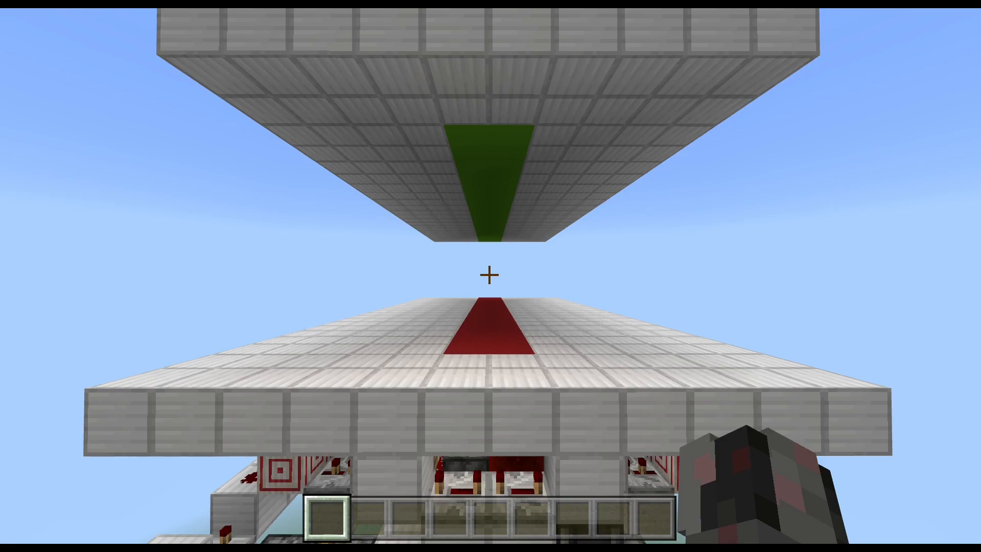
mouse_move(491, 275)
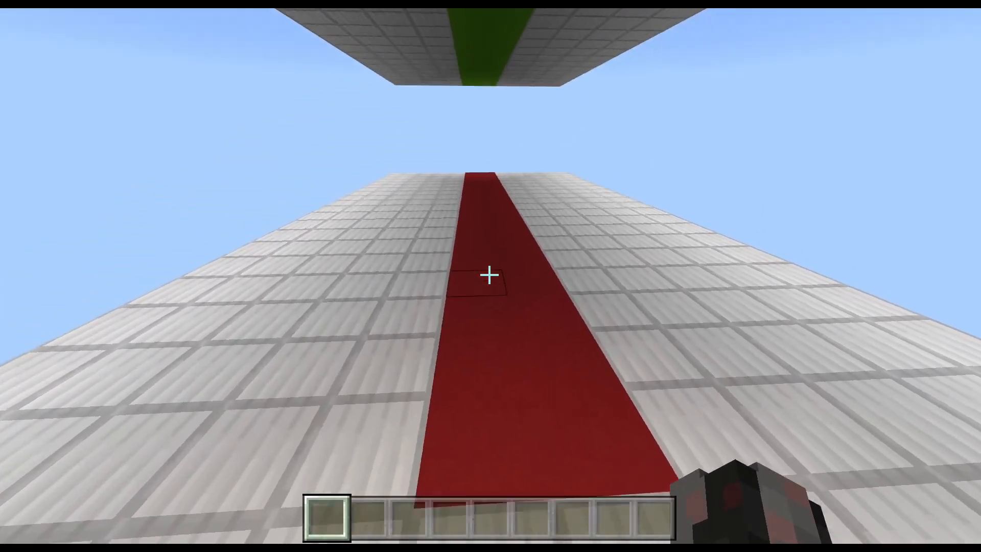
mouse_move(491, 274)
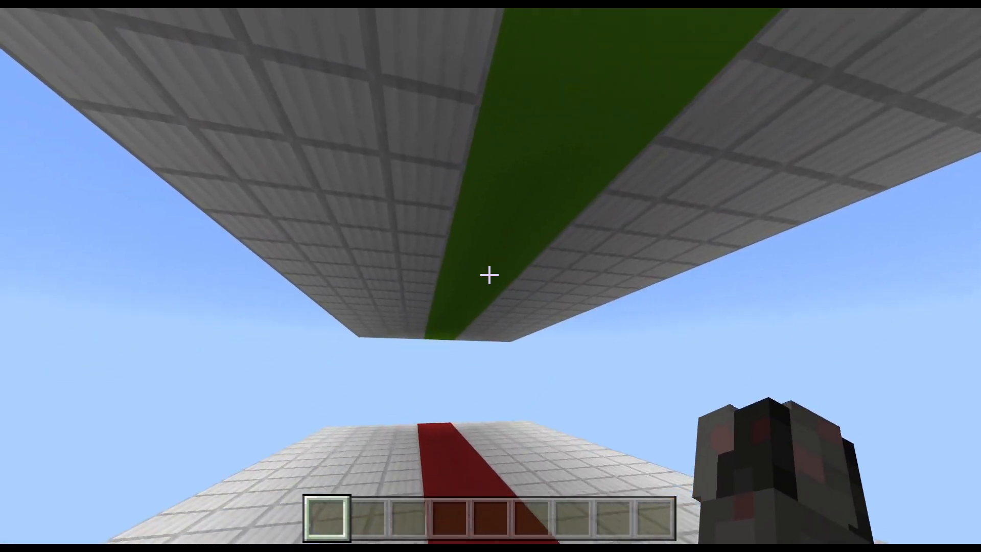
mouse_move(491, 276)
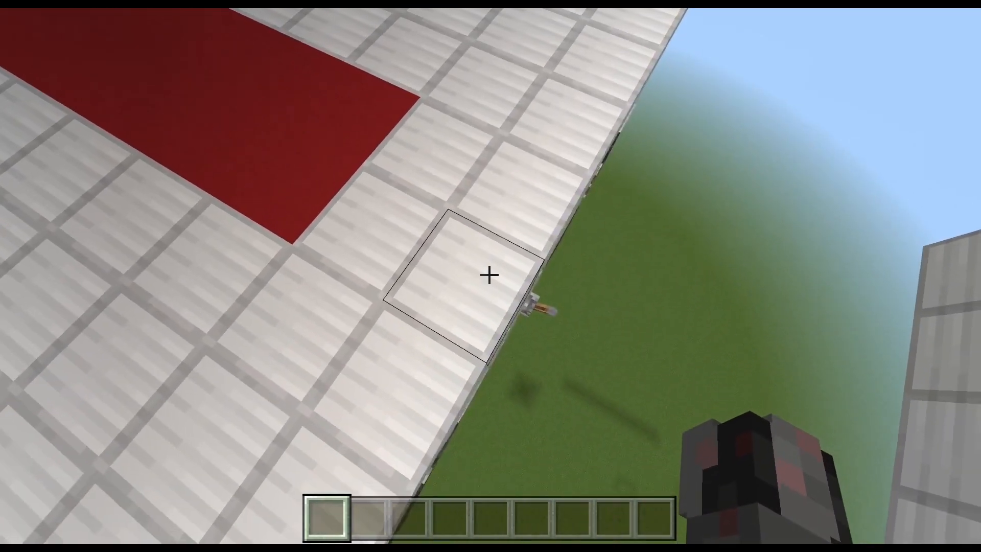
mouse_move(491, 276)
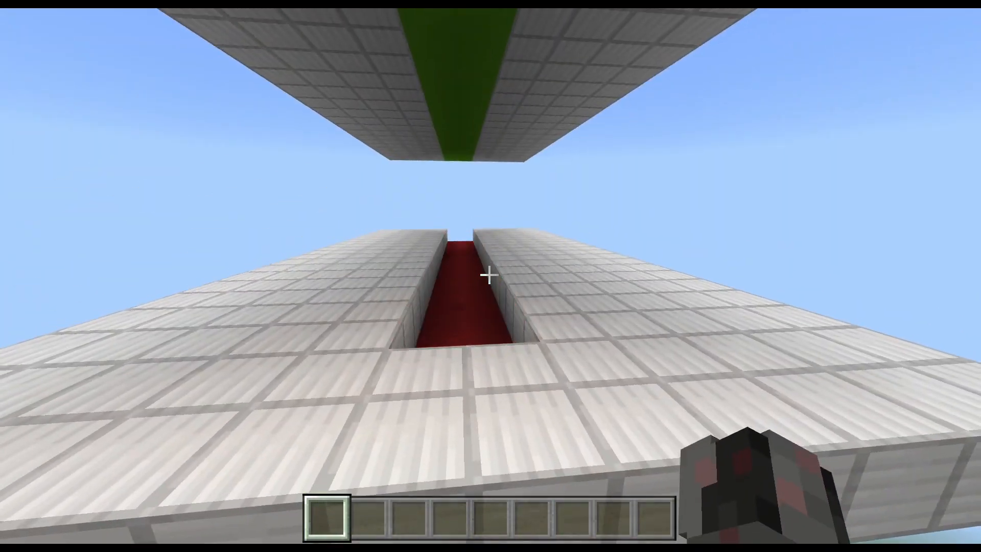
mouse_move(491, 275)
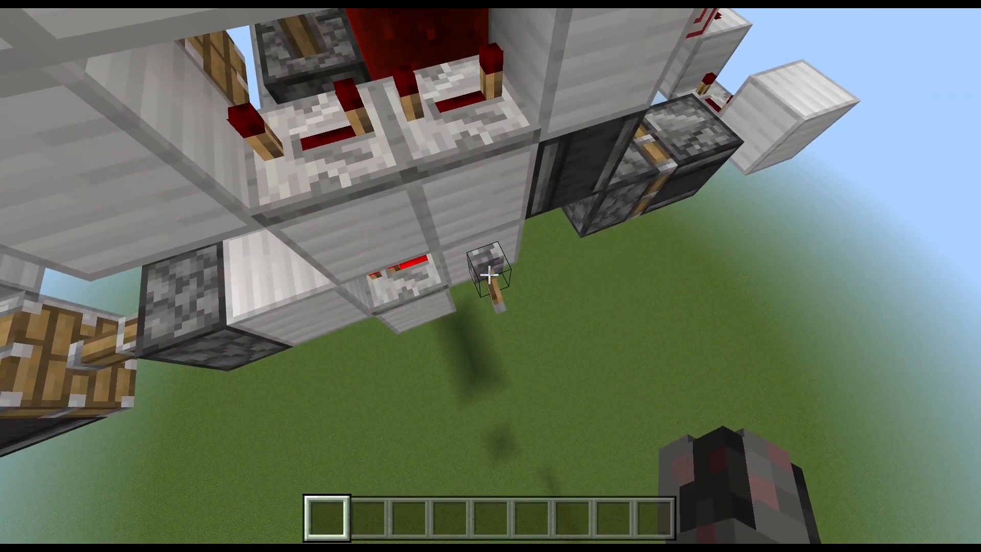
mouse_move(491, 275)
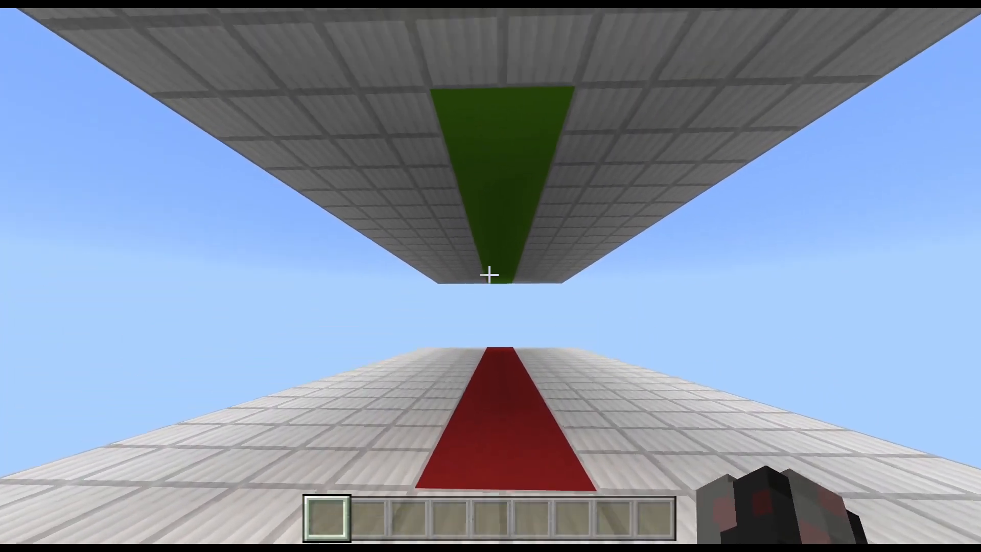
mouse_move(491, 274)
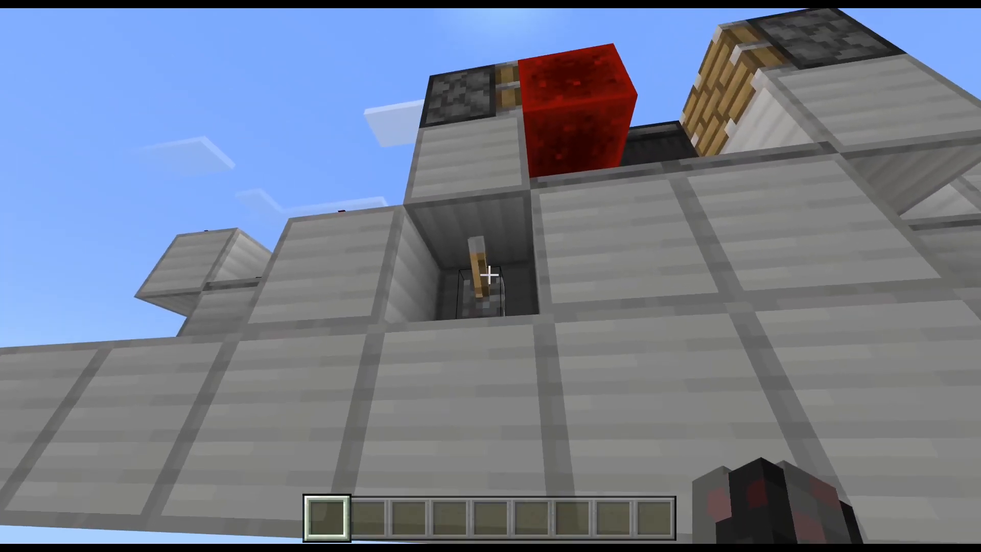
mouse_move(491, 276)
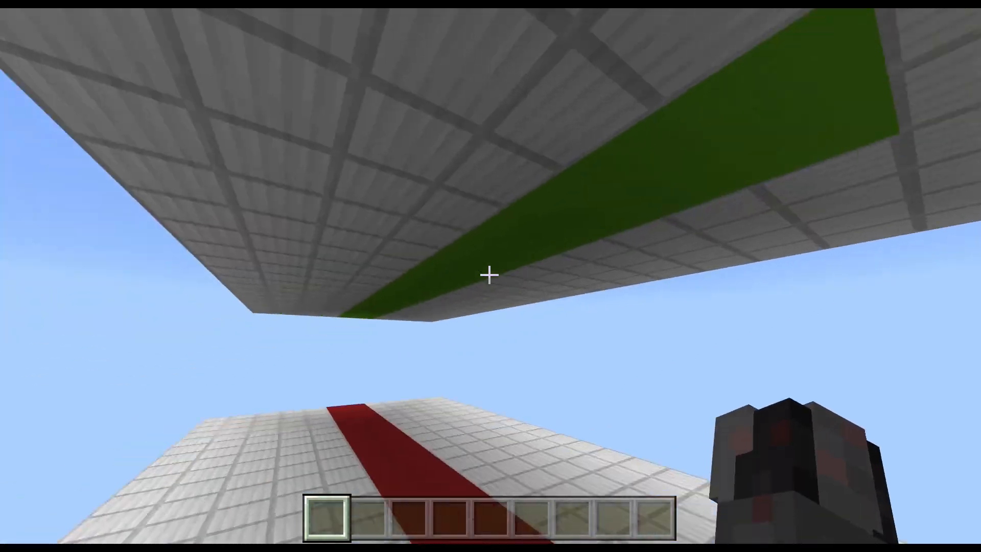
mouse_move(491, 276)
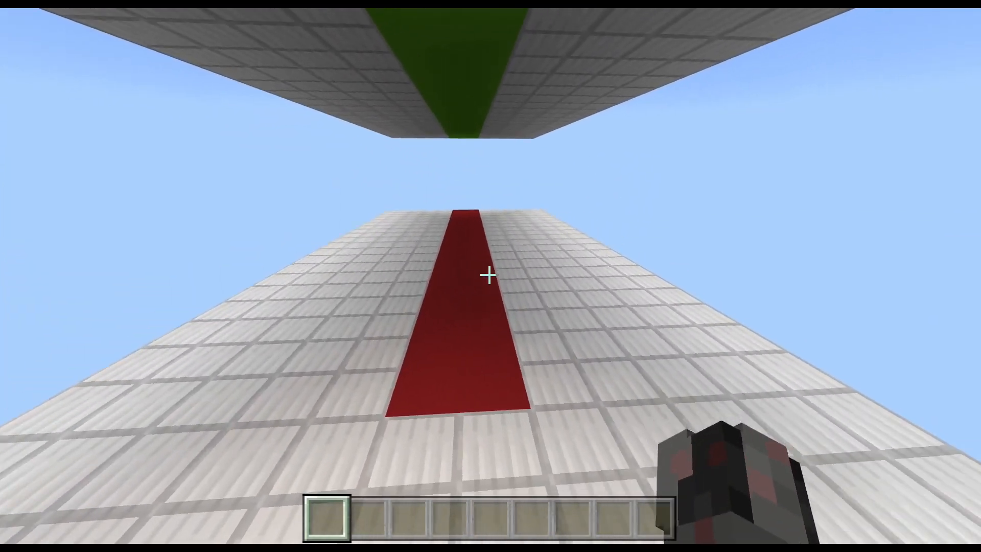
mouse_move(491, 276)
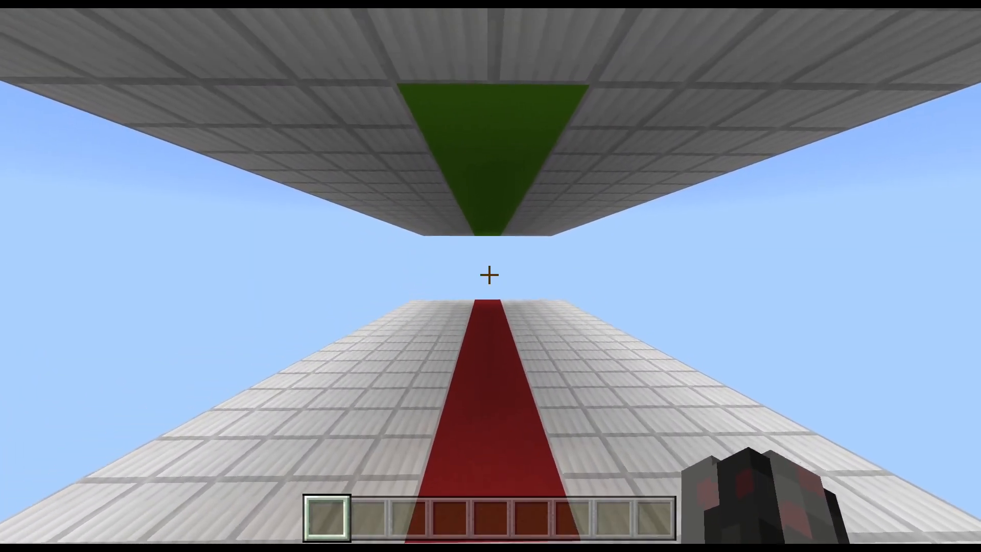